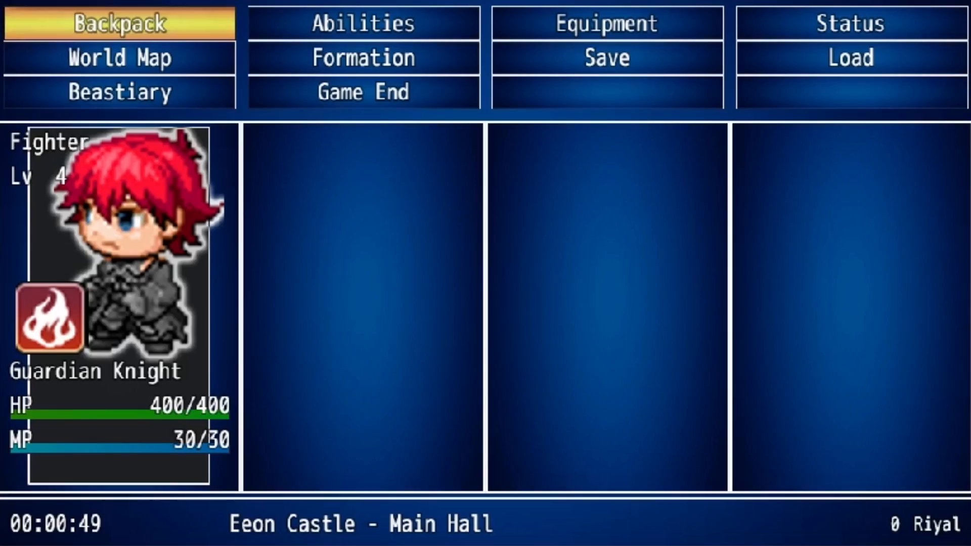
Leave the playtest and return to the MAP001 snowy tree map in the editor
{"action": "left_click", "coordinate": [117, 23]}
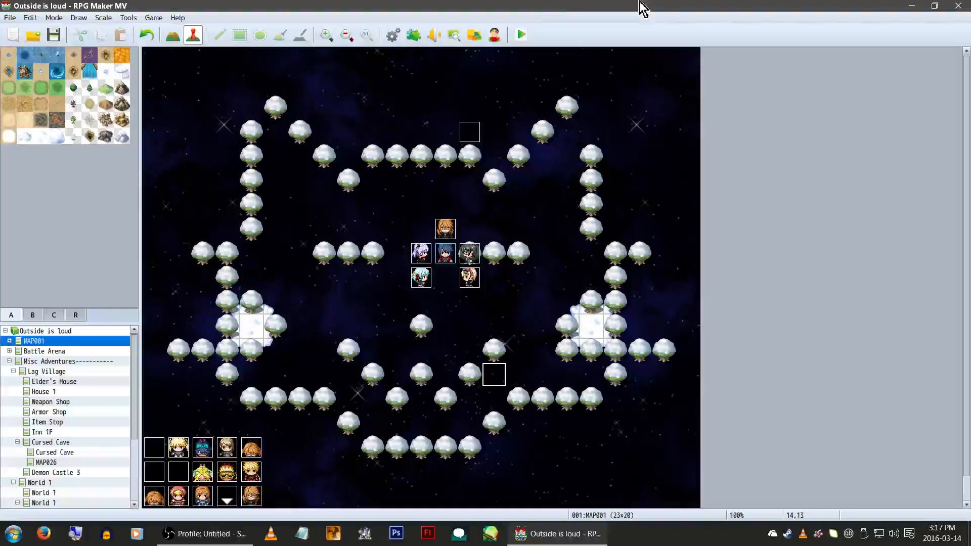
Review the LargeChoices plugin's help description from the Plugin Manager
{"action": "left_click", "coordinate": [412, 35]}
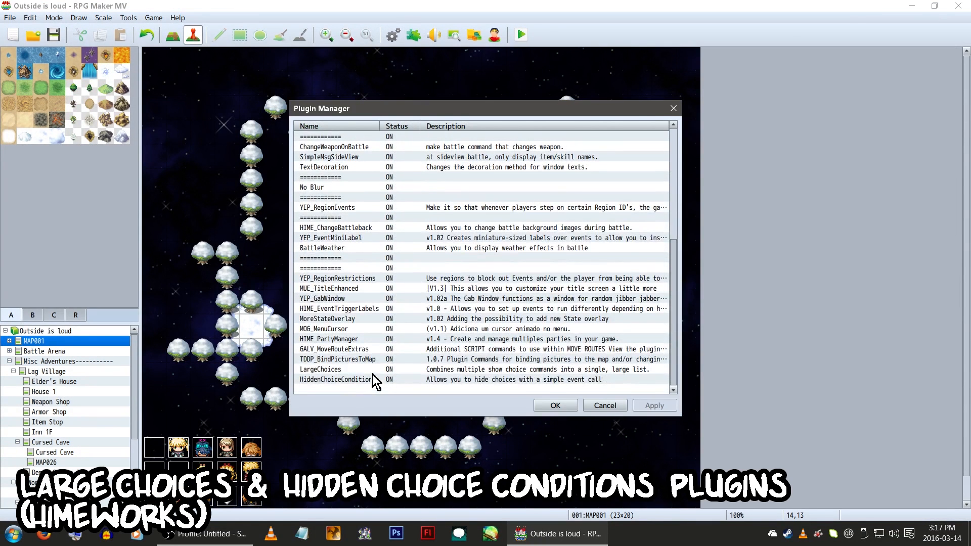
{"action": "double_click", "coordinate": [320, 369]}
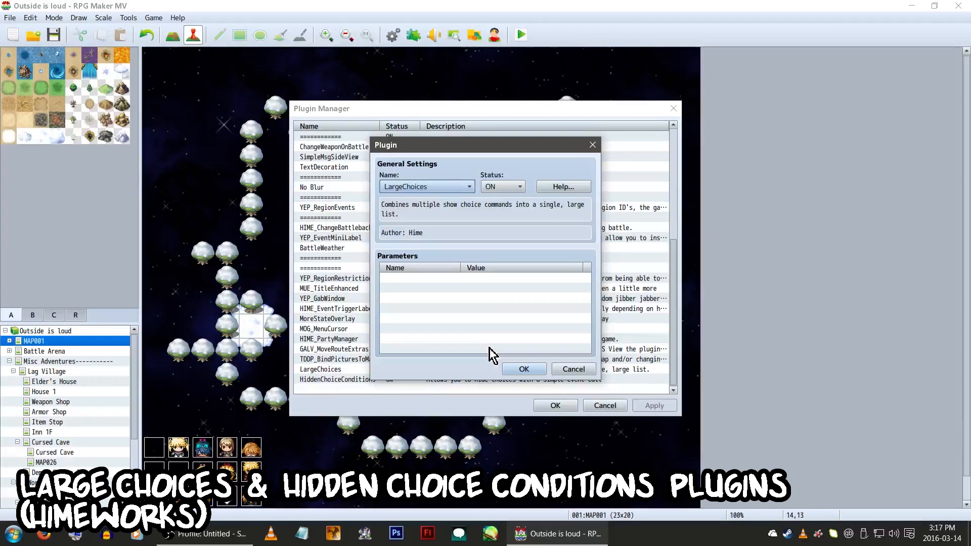
{"action": "left_click", "coordinate": [562, 187]}
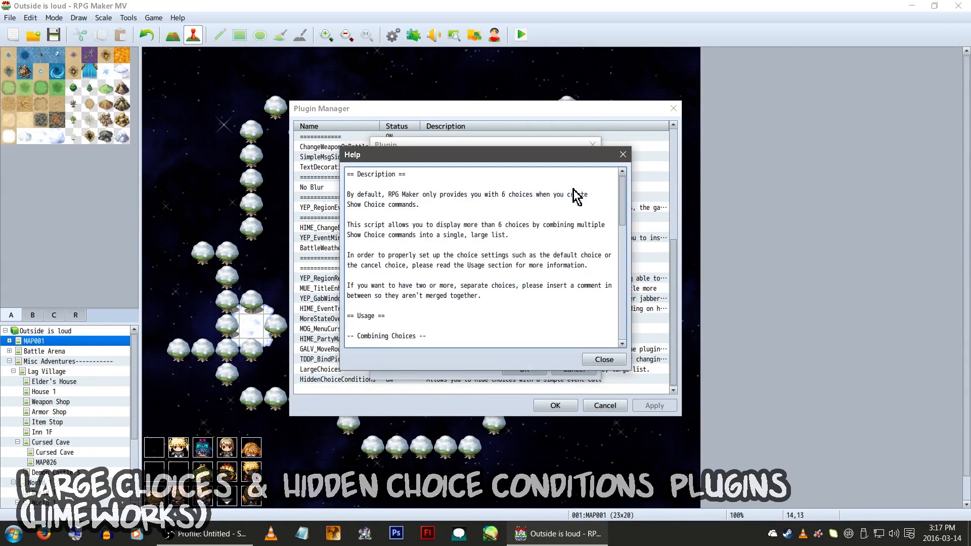
{"action": "scroll", "scroll_direction": "down", "scroll_amount": 3}
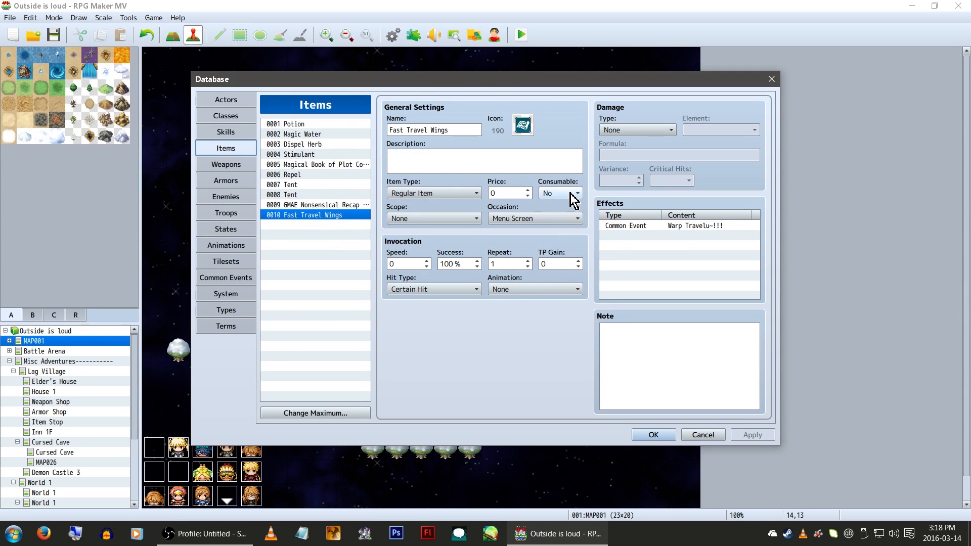
Keep Fast Travel Wings usable from the Menu Screen and inspect its Common Event effect
{"action": "left_click", "coordinate": [533, 219]}
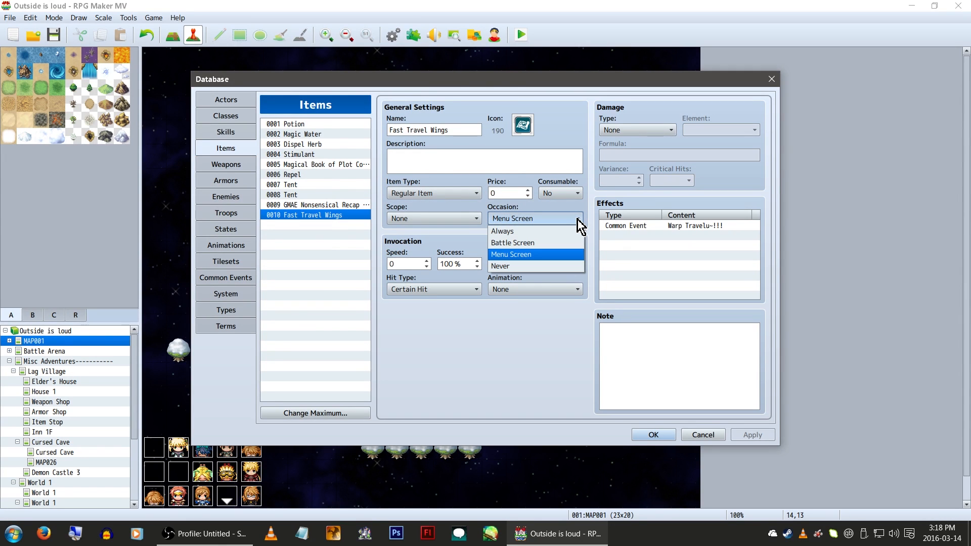
{"action": "left_click", "coordinate": [510, 254]}
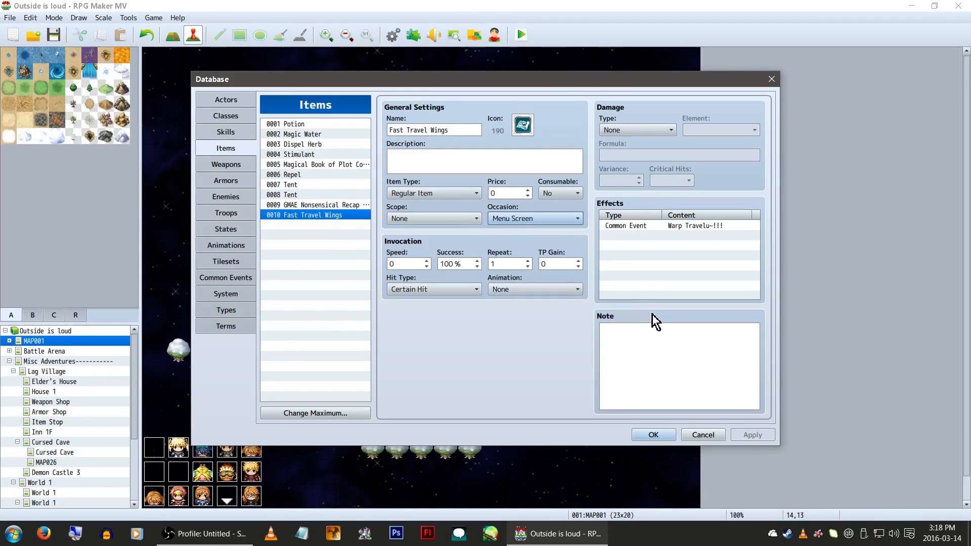
{"action": "mouse_move", "coordinate": [646, 305]}
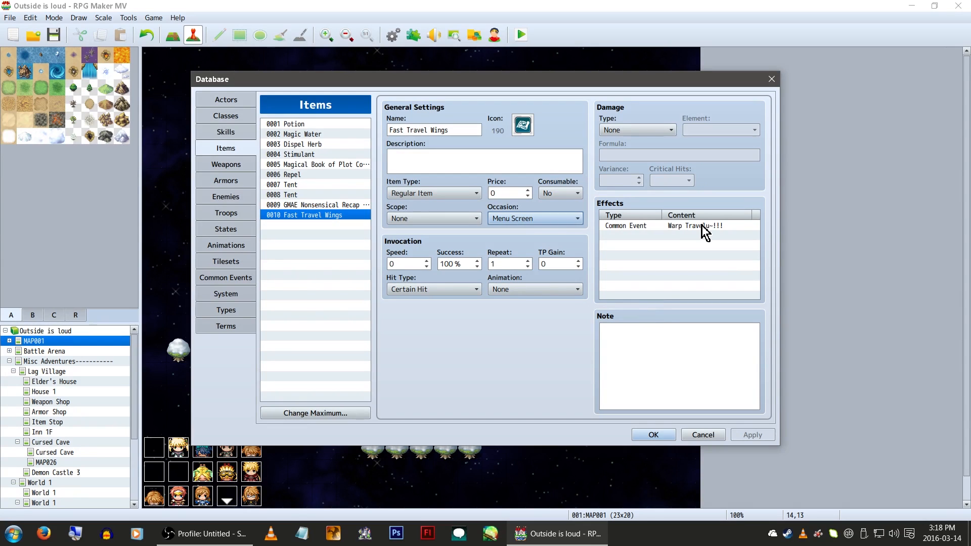
{"action": "double_click", "coordinate": [693, 226]}
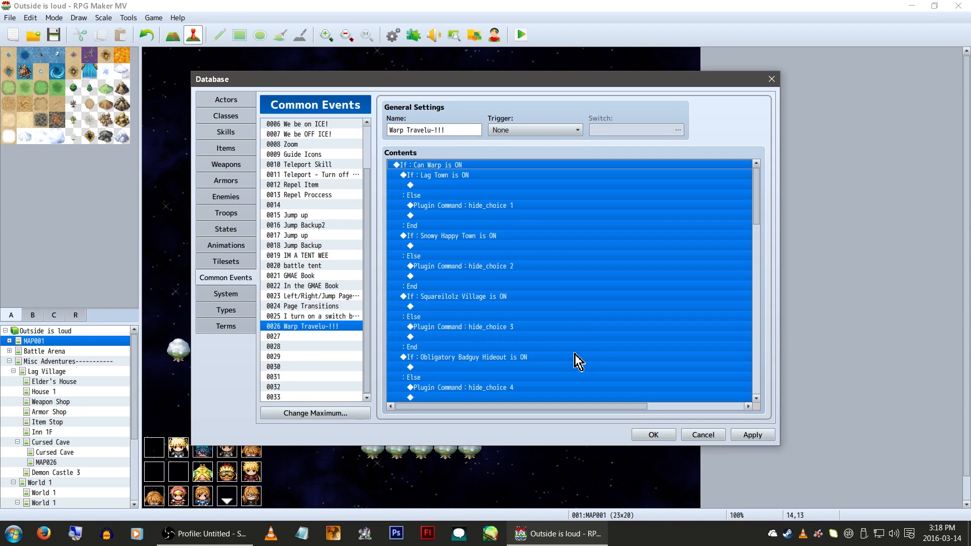
Inspect the Lag Town branch condition and the town switches 0033–0040 without changing anything
{"action": "double_click", "coordinate": [434, 165]}
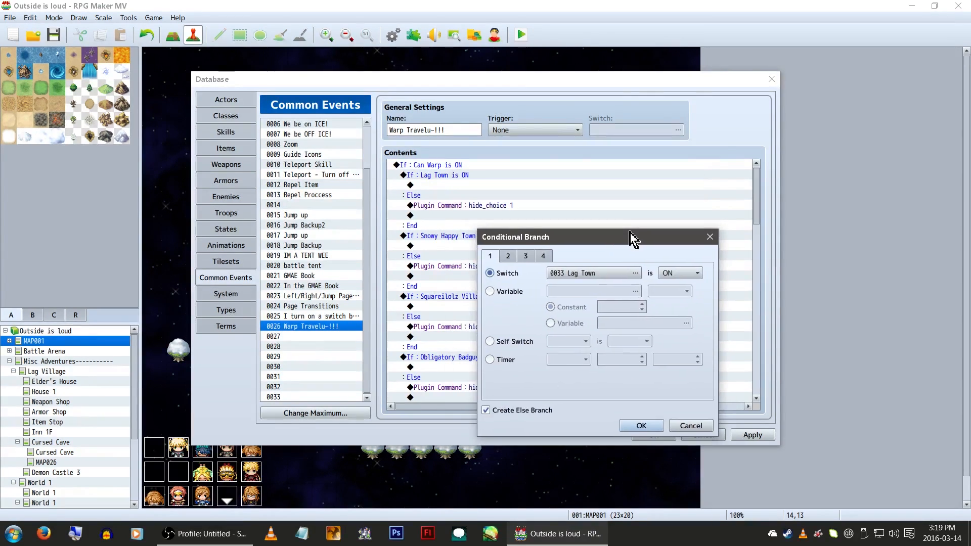
{"action": "left_click", "coordinate": [634, 273]}
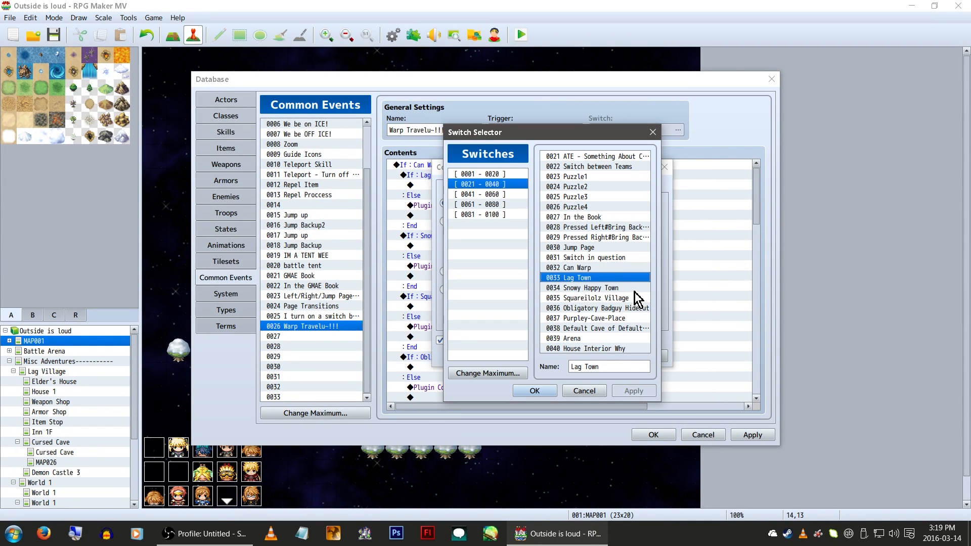
{"action": "left_click", "coordinate": [582, 287]}
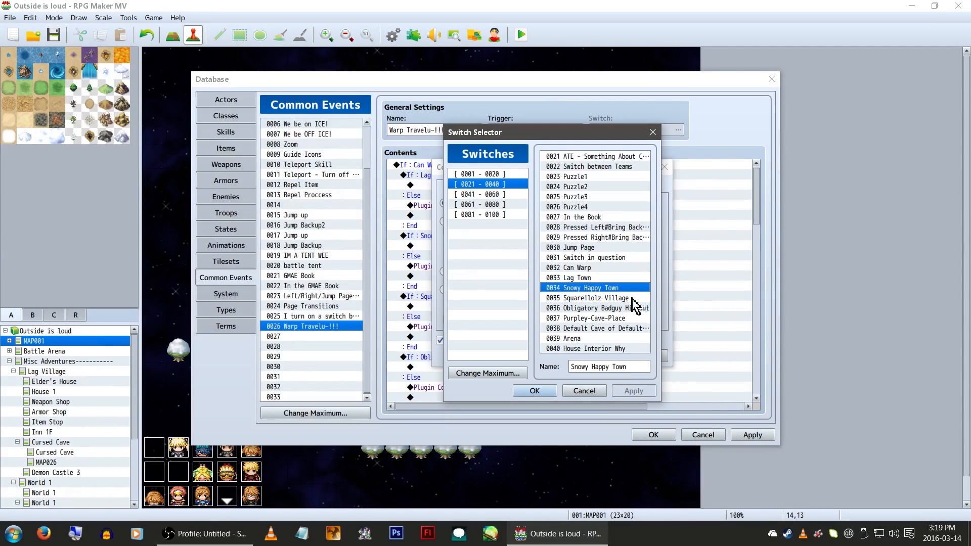
{"action": "left_click", "coordinate": [592, 348]}
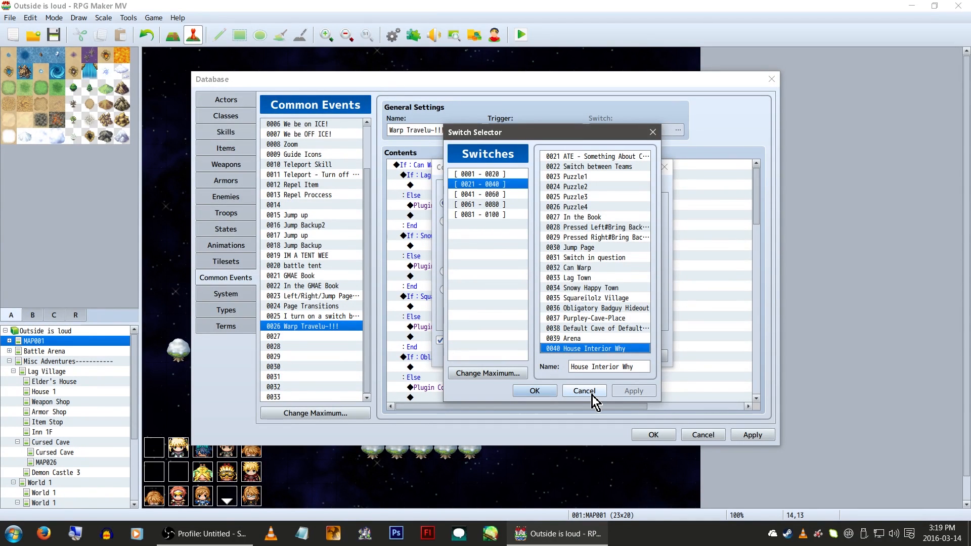
{"action": "left_click", "coordinate": [582, 390]}
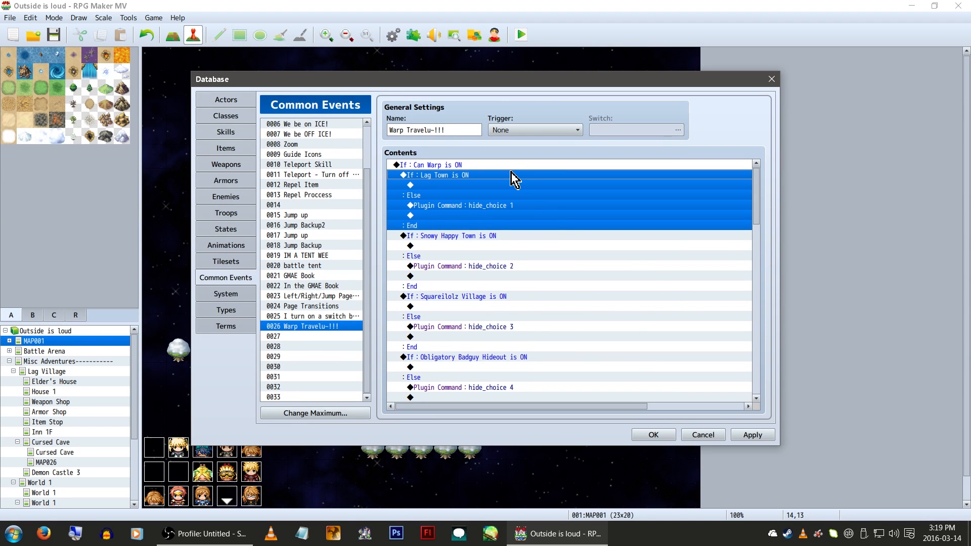
{"action": "mouse_move", "coordinate": [511, 215]}
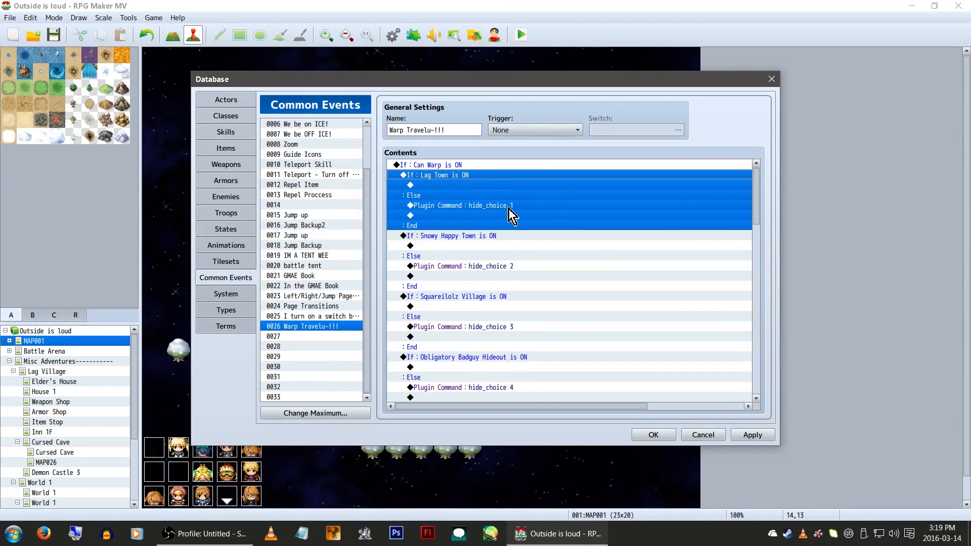
{"action": "double_click", "coordinate": [459, 205]}
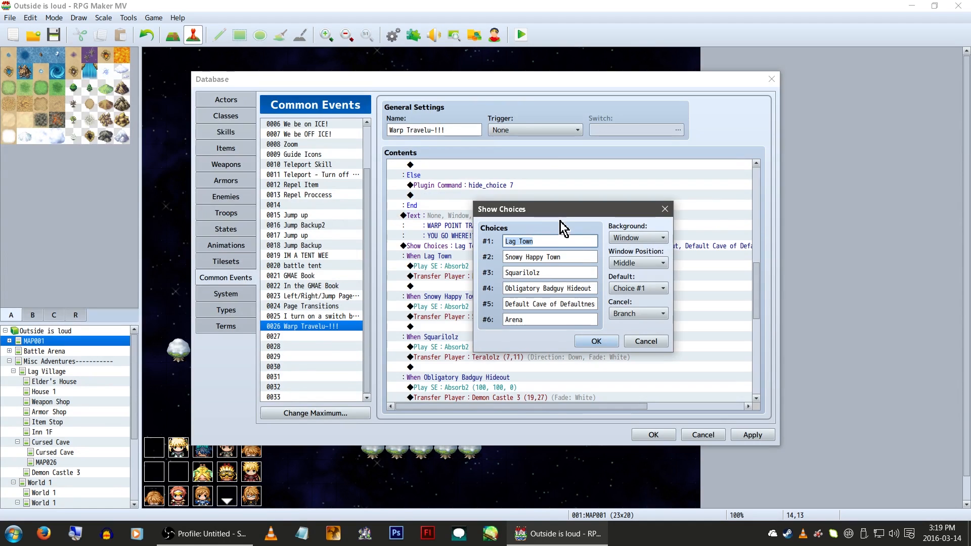
{"action": "mouse_move", "coordinate": [567, 346]}
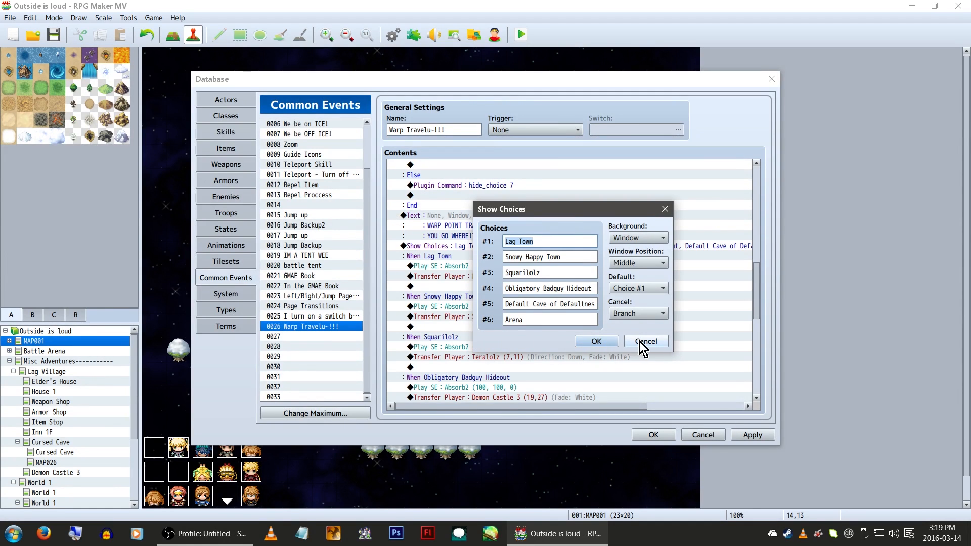
{"action": "left_click", "coordinate": [644, 341]}
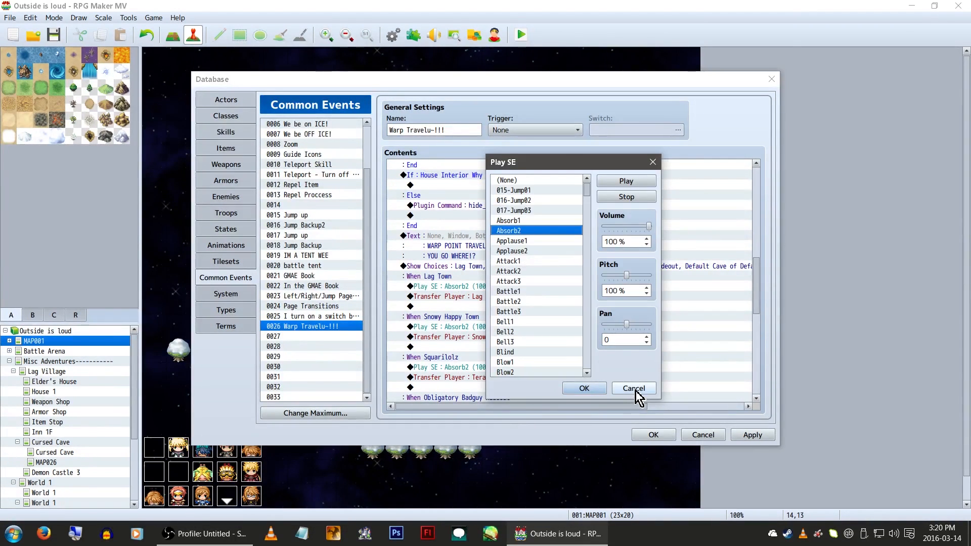
{"action": "left_click", "coordinate": [633, 389]}
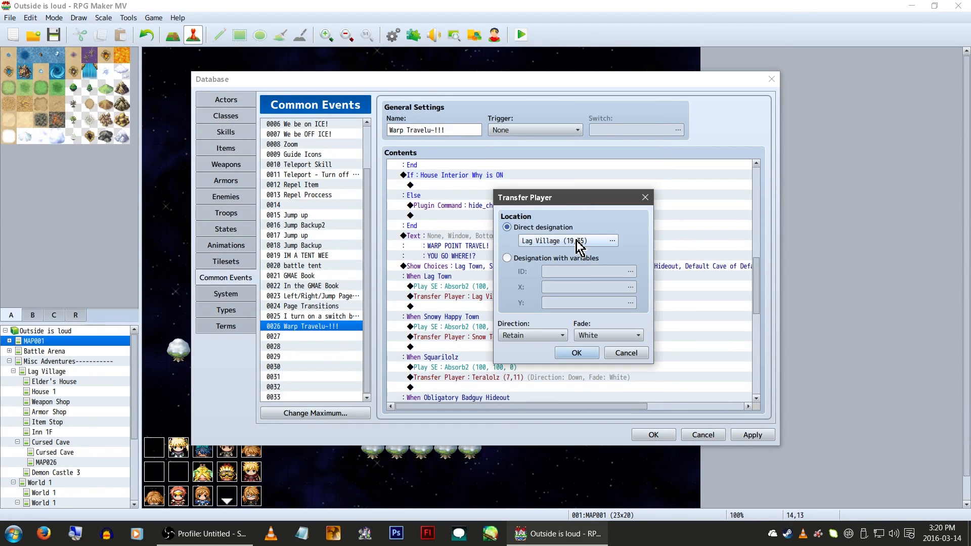
{"action": "left_click", "coordinate": [611, 240]}
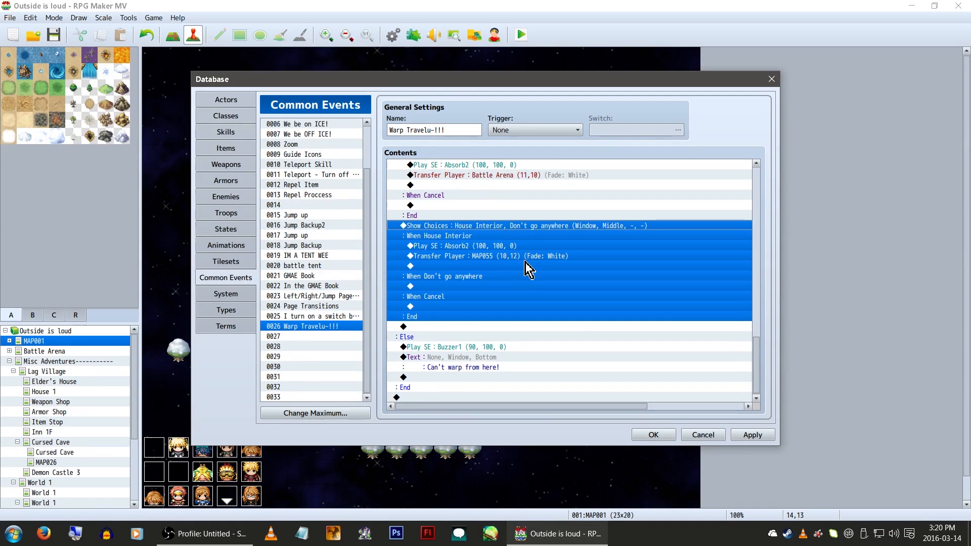
{"action": "left_click", "coordinate": [468, 347]}
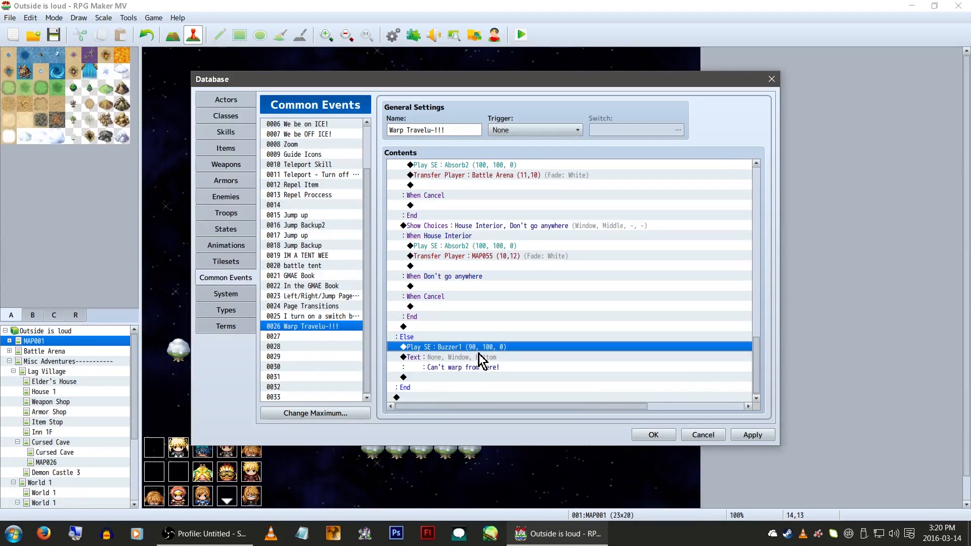
{"action": "right_click", "coordinate": [457, 357]}
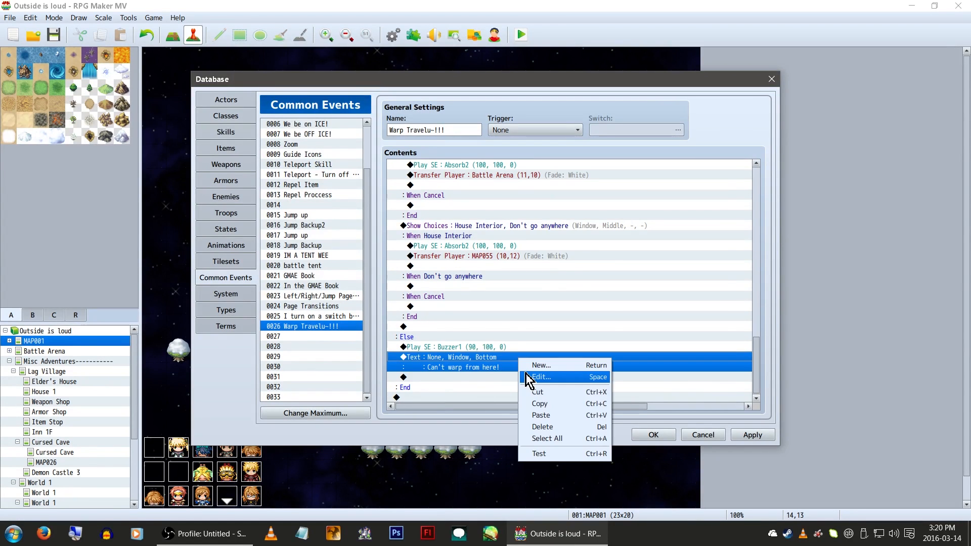
{"action": "left_click", "coordinate": [540, 376]}
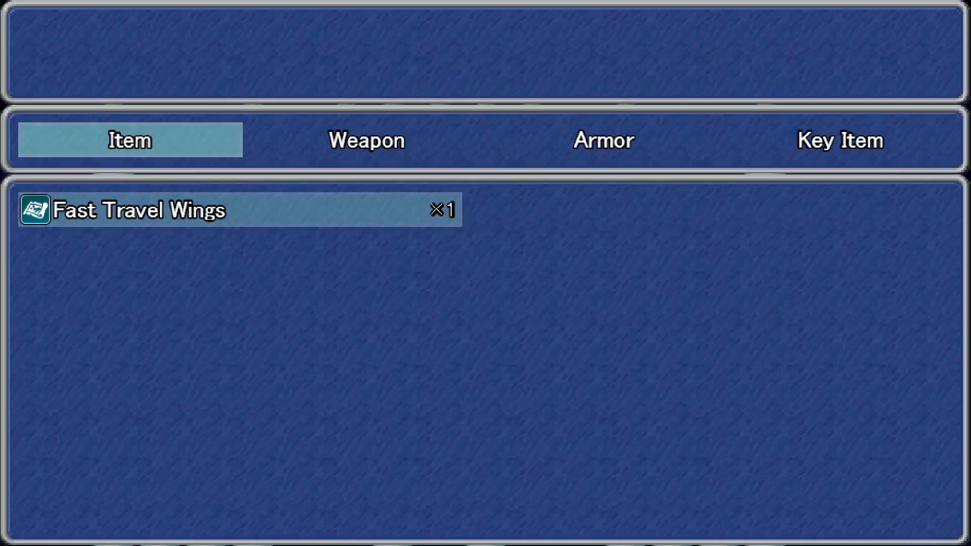
Use Fast Travel Wings in the playtest and pick Don't go anywhere from the warp choices
{"action": "left_click", "coordinate": [236, 209]}
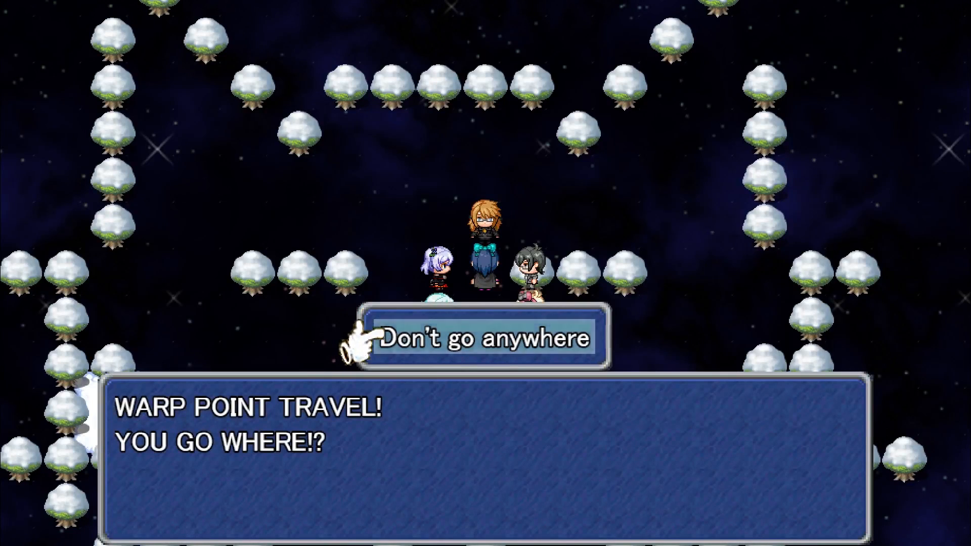
{"action": "left_click", "coordinate": [484, 338]}
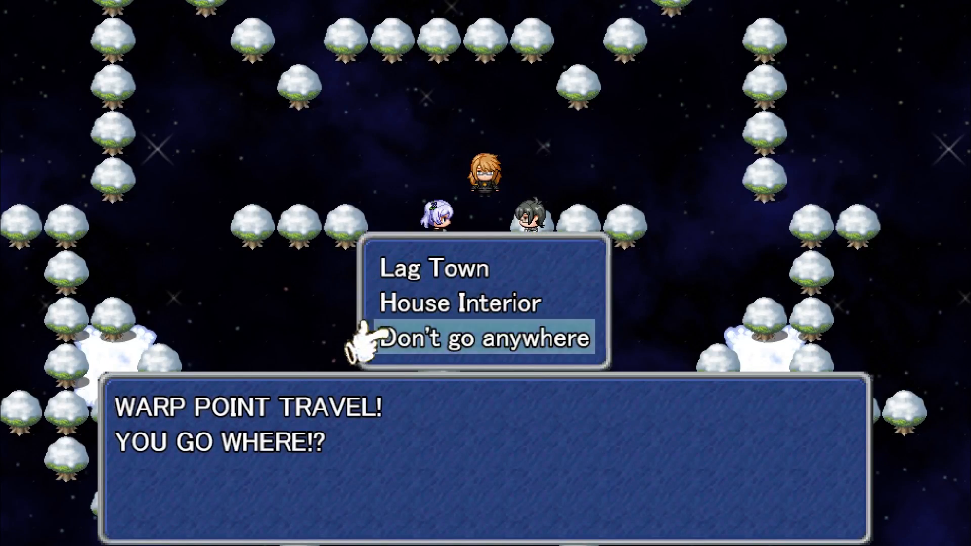
{"action": "left_click", "coordinate": [484, 338]}
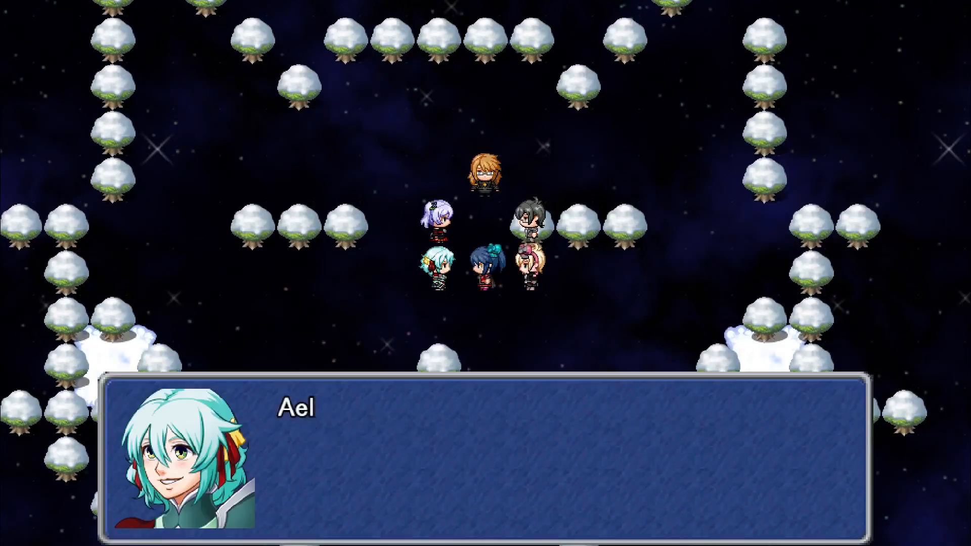